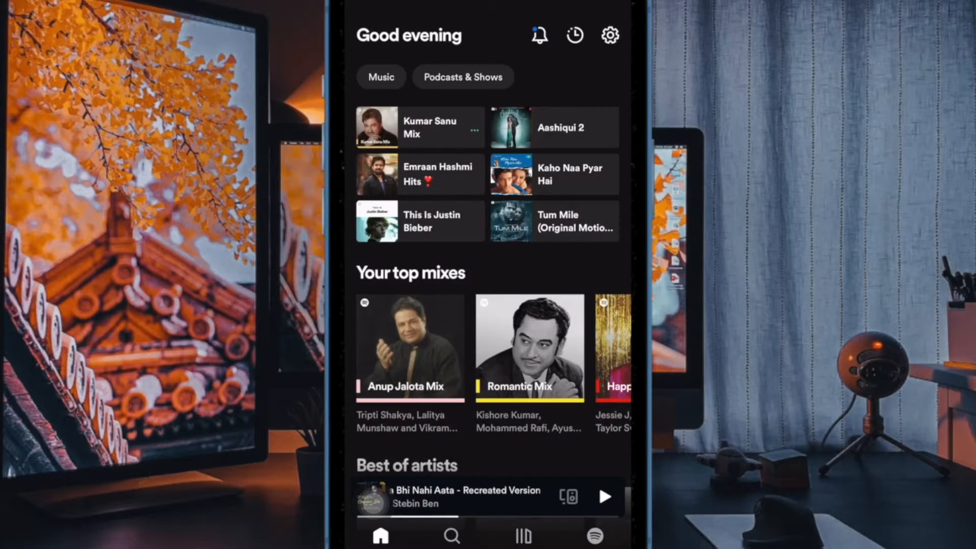
Leave Spotify's home feed and reach the App Store page in iOS Settings
{"action": "scroll", "scroll_direction": "down", "scroll_amount": 3}
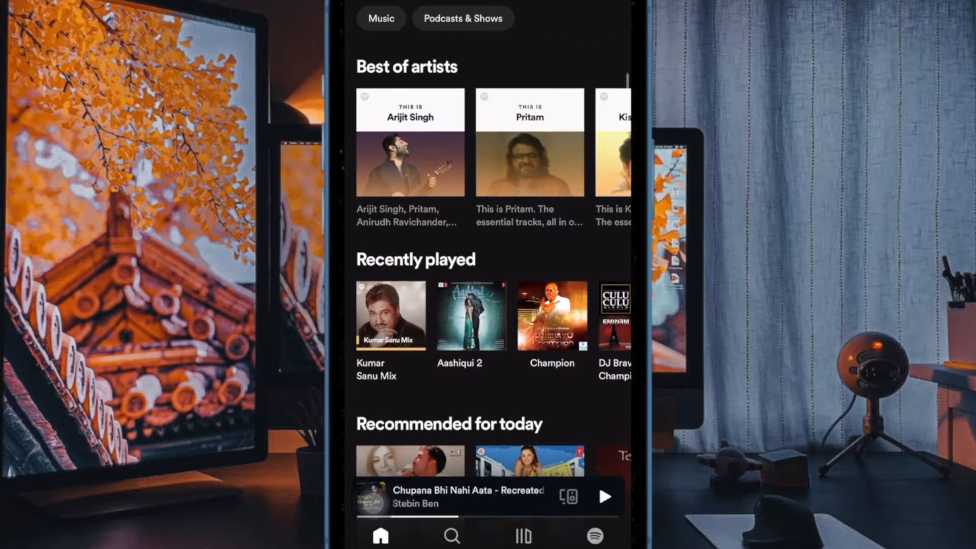
{"action": "scroll", "scroll_direction": "down", "scroll_amount": 3}
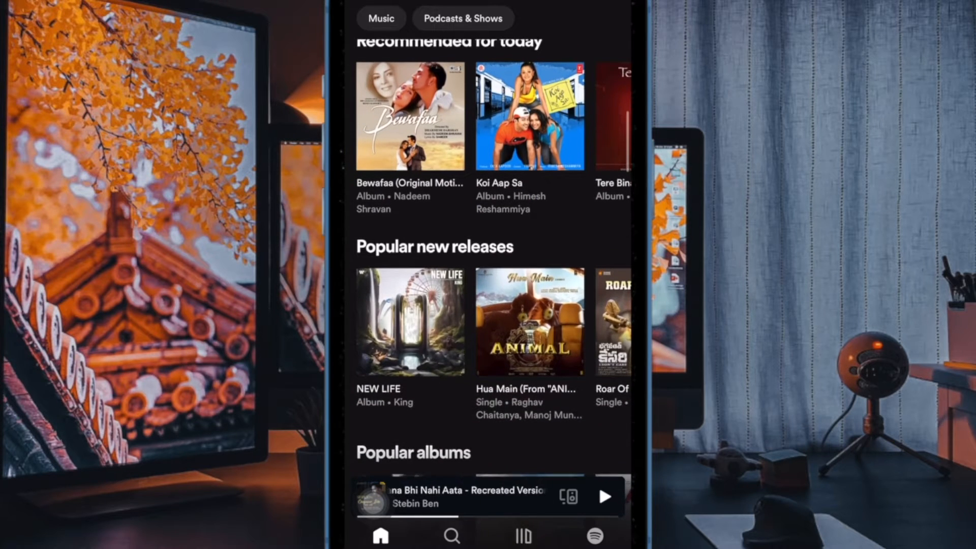
{"action": "scroll", "scroll_direction": "down", "scroll_amount": 3}
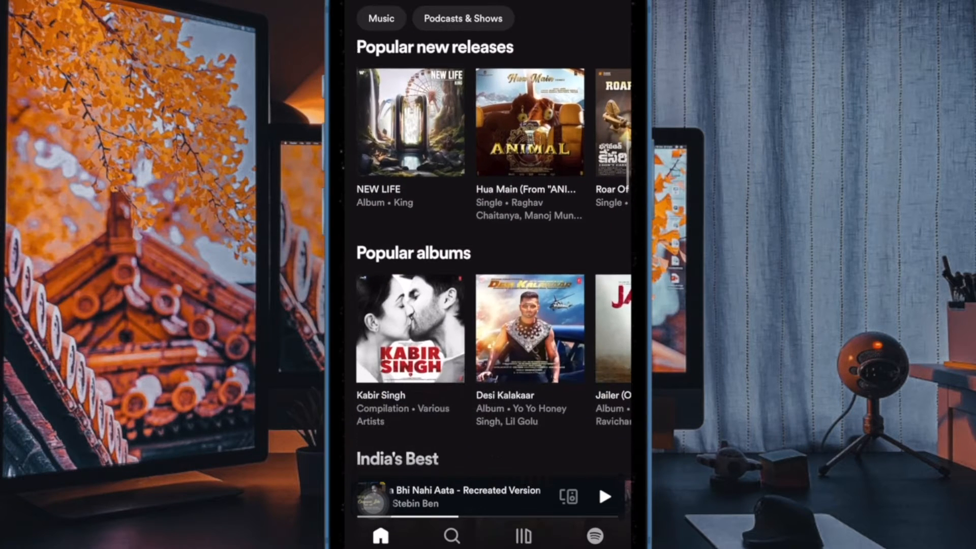
{"action": "scroll", "scroll_direction": "down", "scroll_amount": 3}
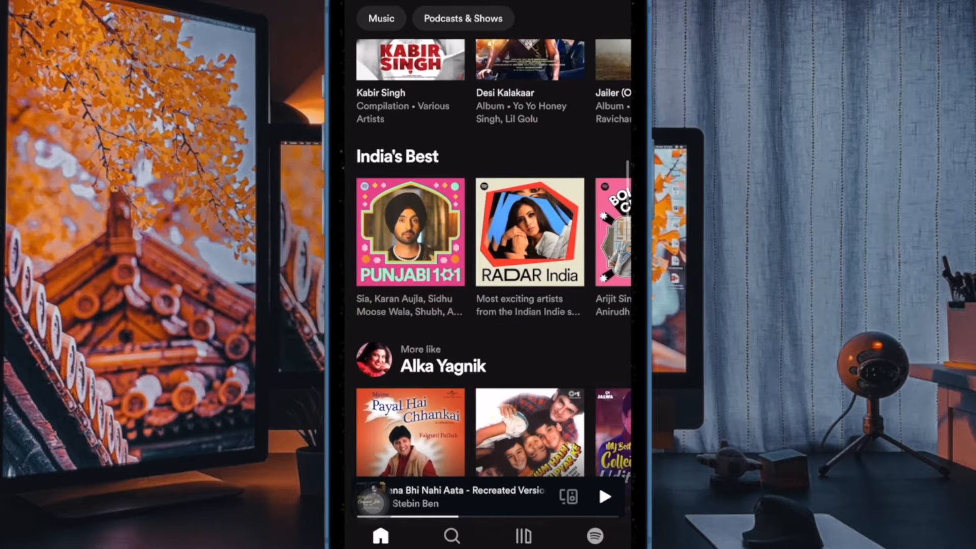
{"action": "scroll", "scroll_direction": "down", "scroll_amount": 3}
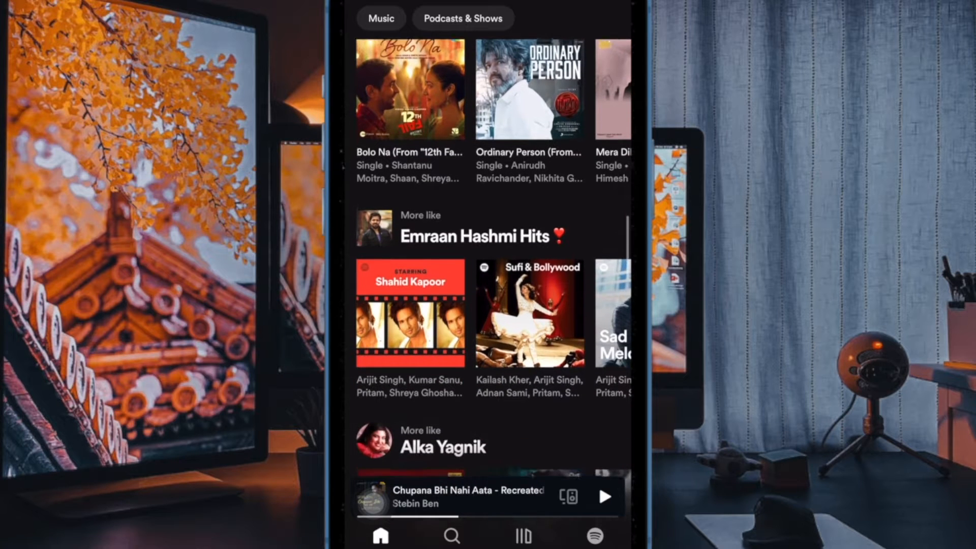
{"action": "scroll", "scroll_direction": "down", "scroll_amount": 3}
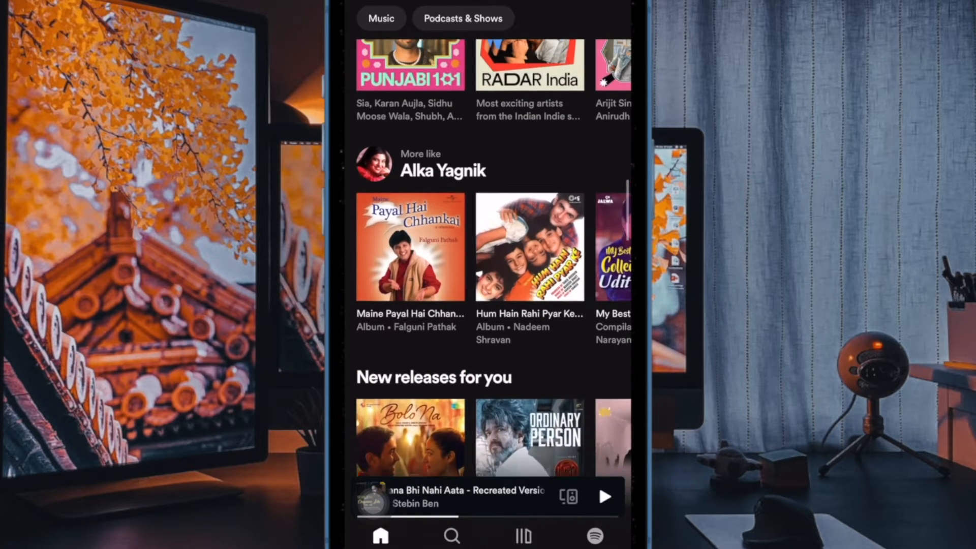
{"action": "scroll", "scroll_direction": "down", "scroll_amount": 3}
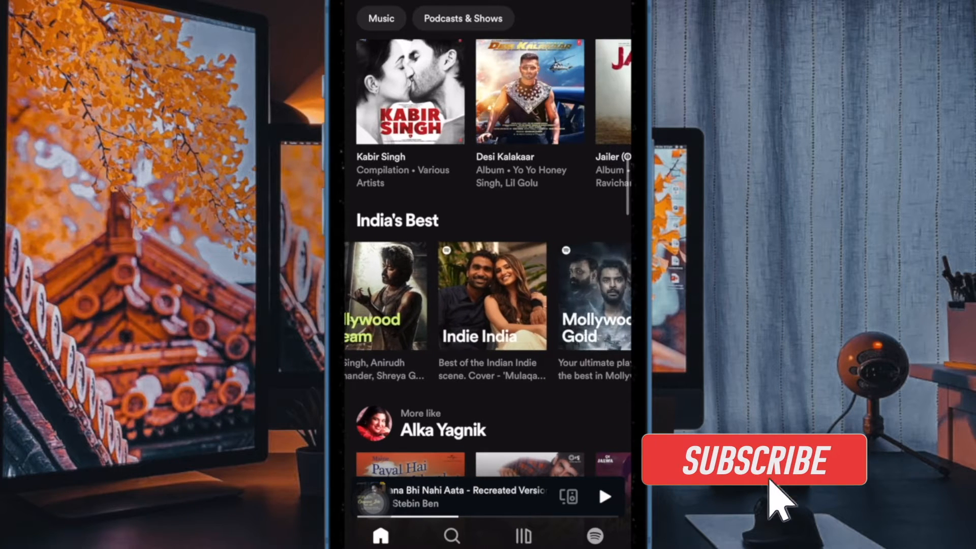
{"action": "left_click", "coordinate": [754, 461]}
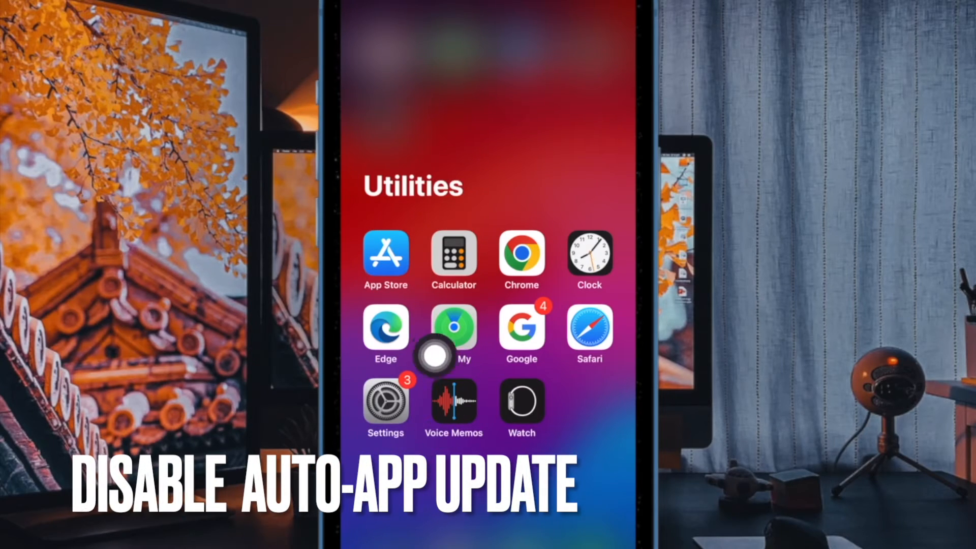
{"action": "left_click", "coordinate": [385, 399]}
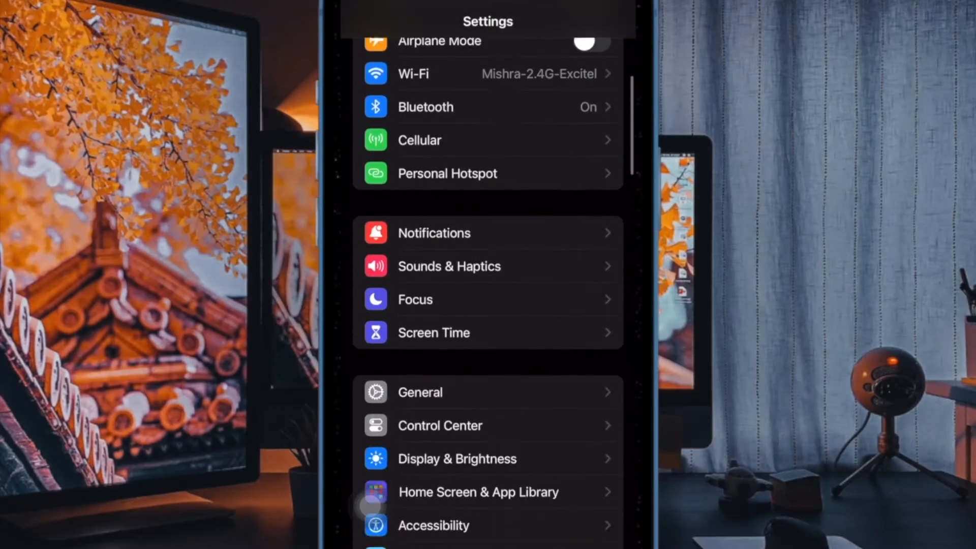
Switch off the App Updates toggle under Automatic Downloads
{"action": "scroll", "scroll_direction": "down", "scroll_amount": 3}
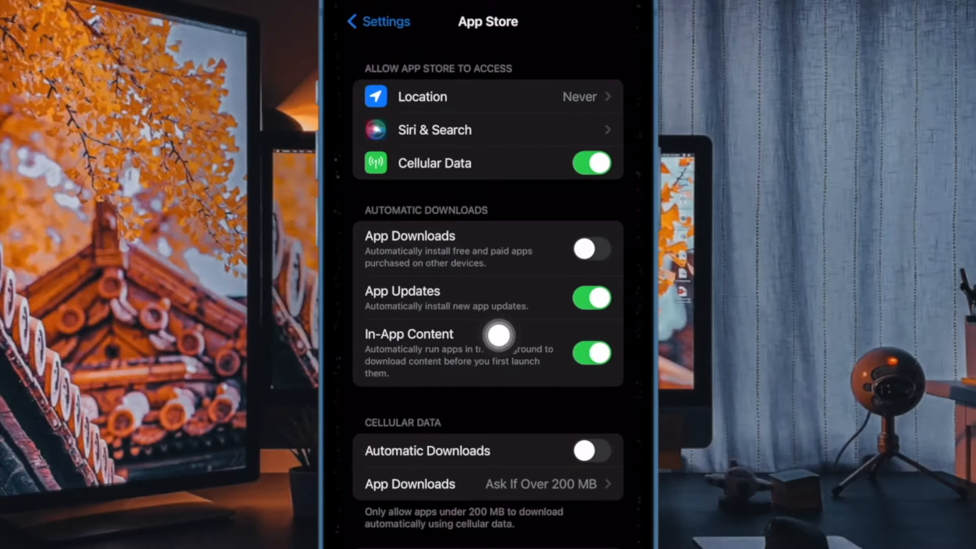
{"action": "left_click", "coordinate": [590, 442]}
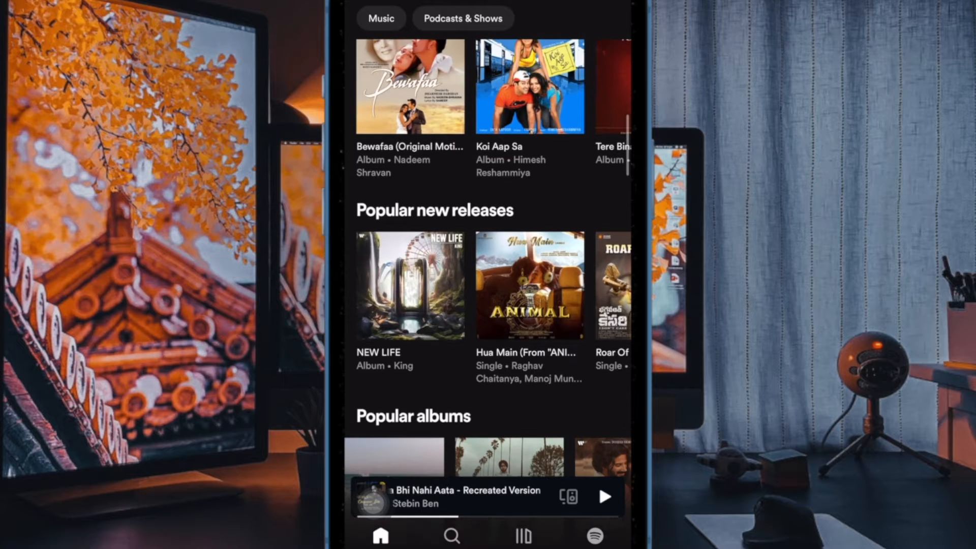
{"action": "scroll", "scroll_direction": "right", "scroll_amount": 3}
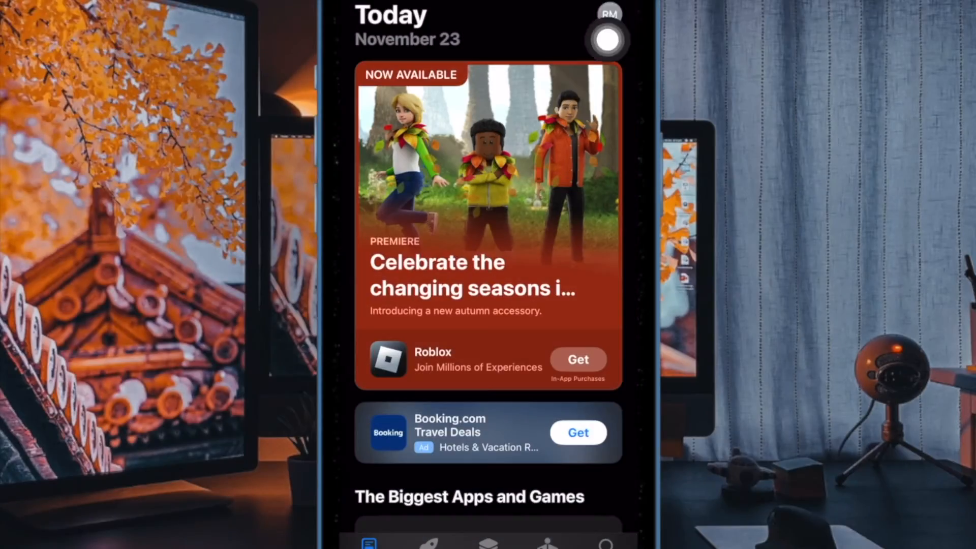
{"action": "mouse_move", "coordinate": [551, 107]}
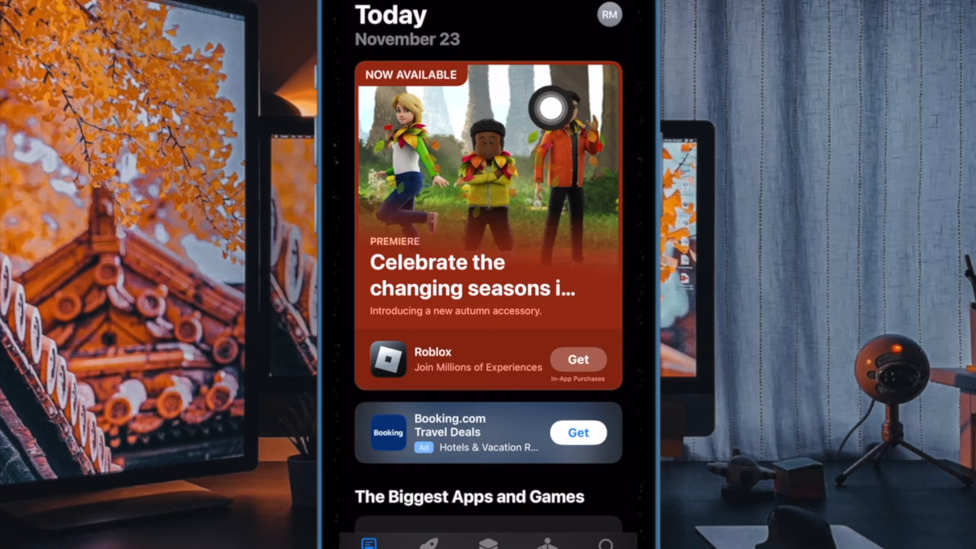
Show the Account page and review the Upcoming Automatic Updates list (Spotify, Messenger, iMovie)
{"action": "left_click", "coordinate": [609, 14]}
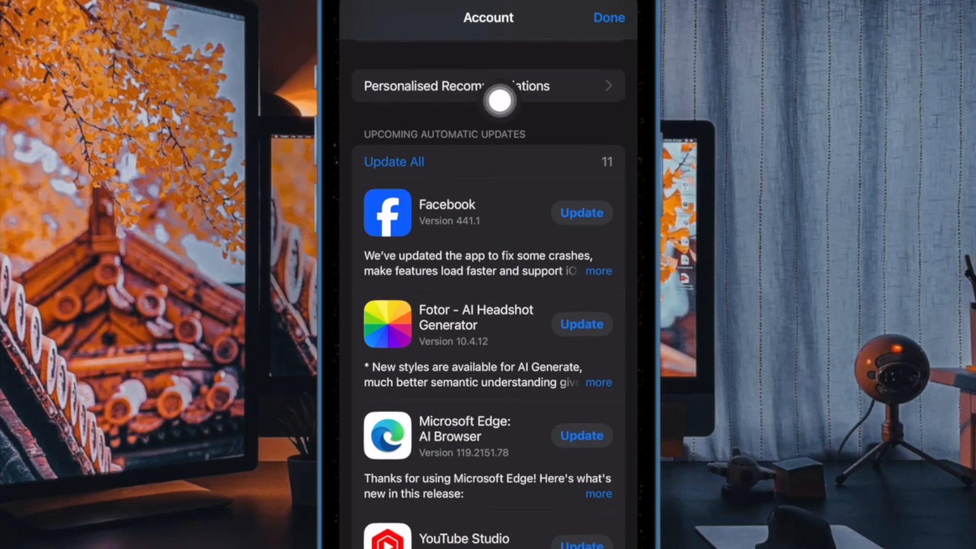
{"action": "scroll", "scroll_direction": "down", "scroll_amount": 3}
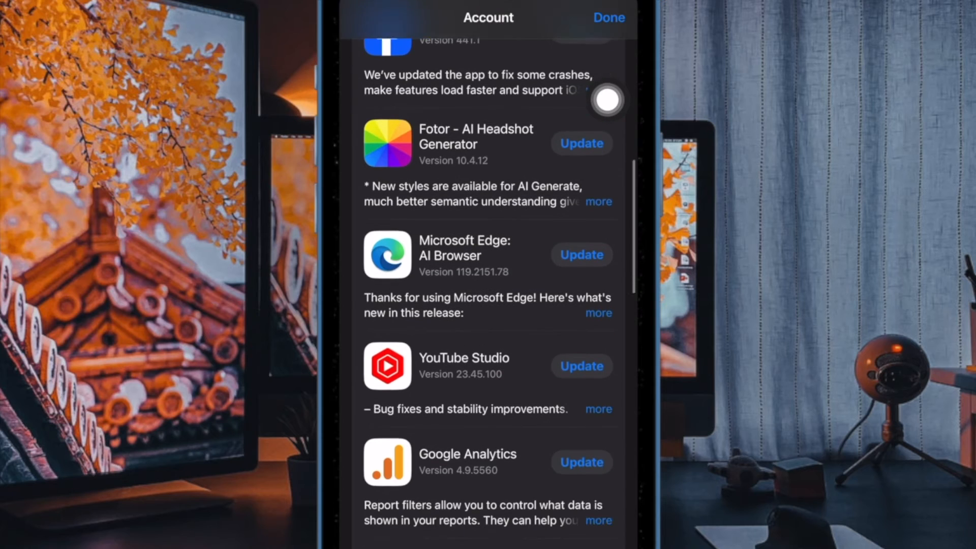
{"action": "scroll", "scroll_direction": "down", "scroll_amount": 3}
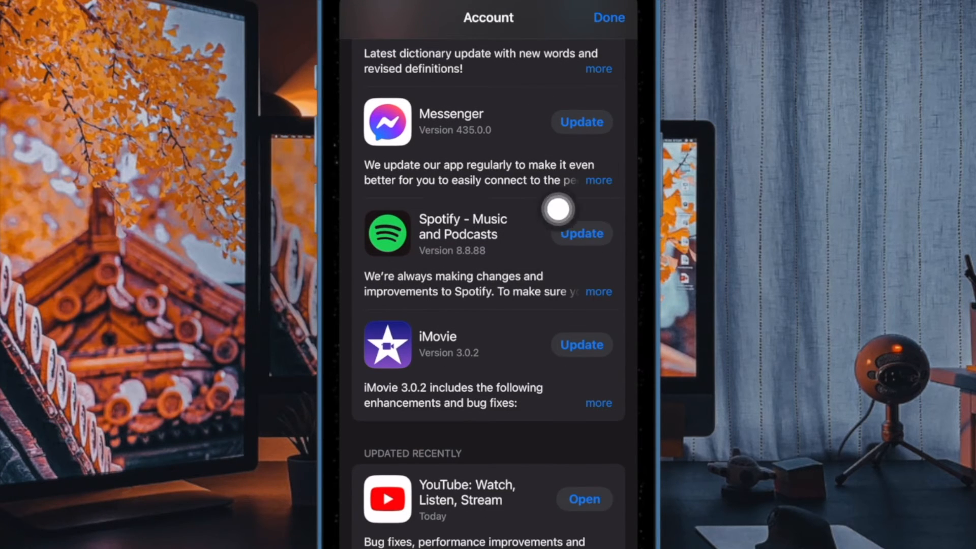
{"action": "mouse_move", "coordinate": [472, 159]}
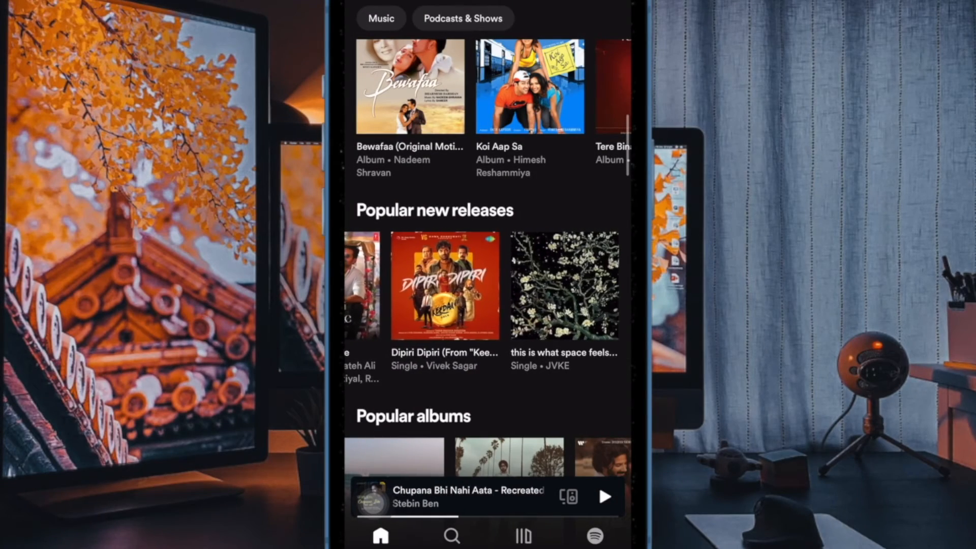
{"action": "scroll", "scroll_direction": "down", "scroll_amount": 3}
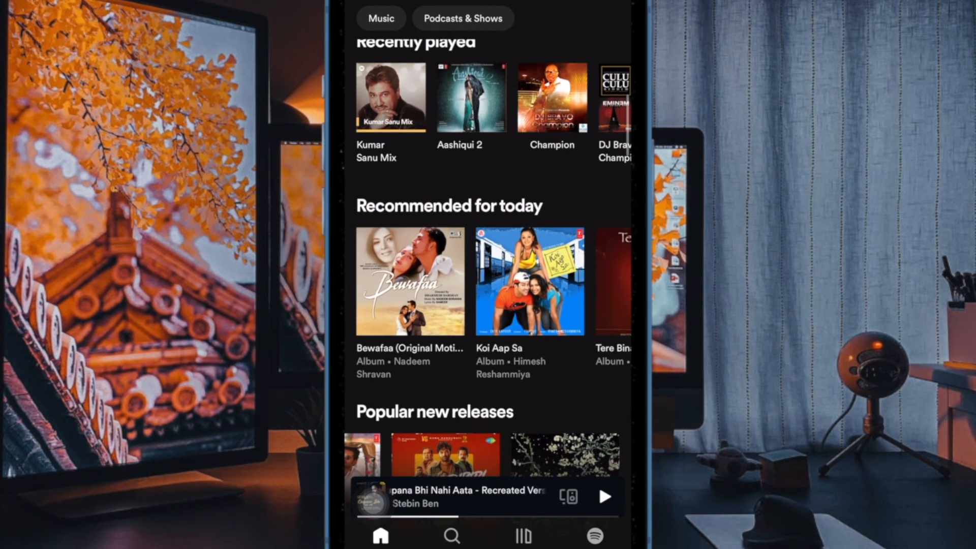
{"action": "scroll", "scroll_direction": "right", "scroll_amount": 3}
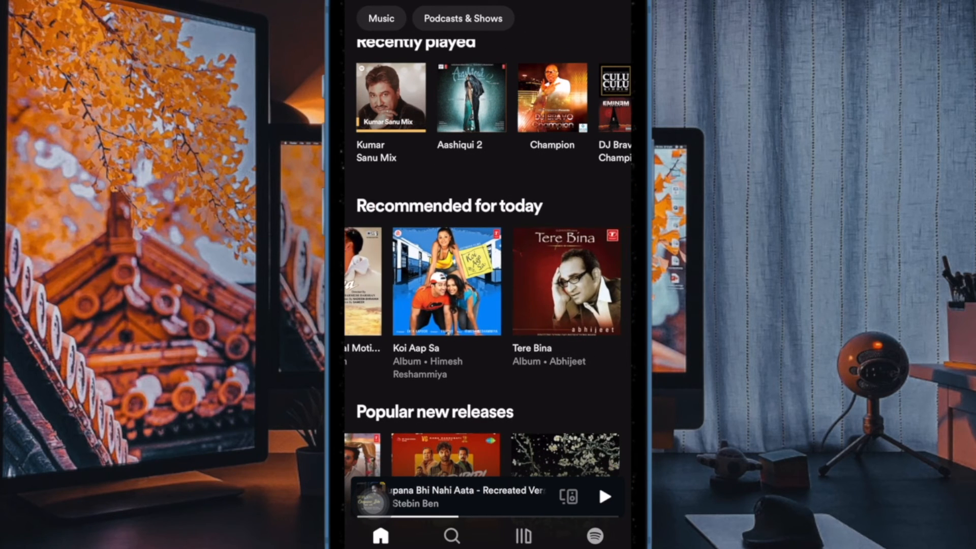